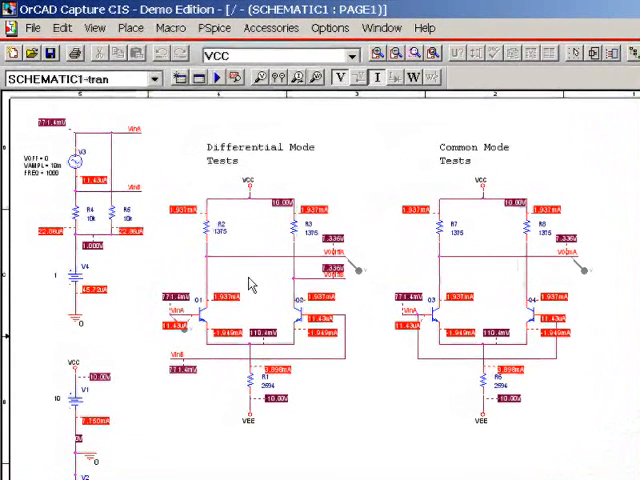
mouse_move(484, 277)
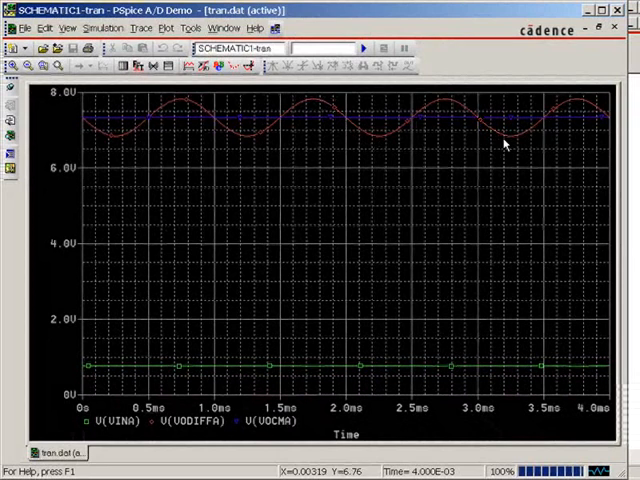
mouse_move(150, 123)
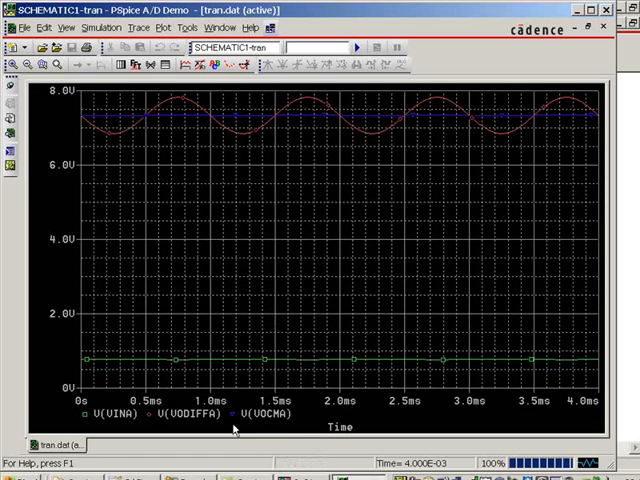
- Remove all three traces, leaving only the empty 0–4 ms time axis
click(266, 413)
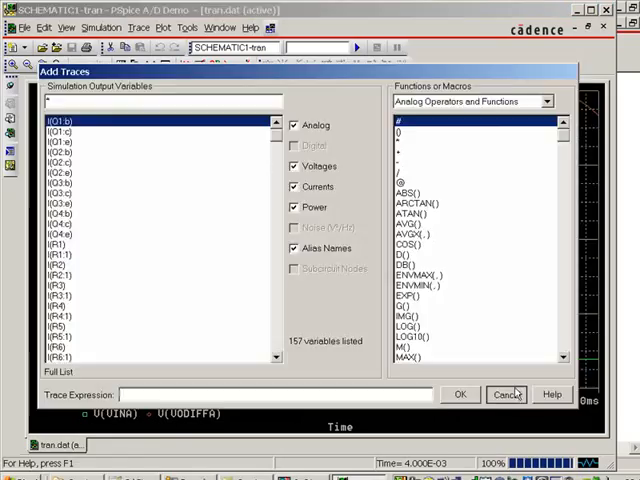
click(506, 393)
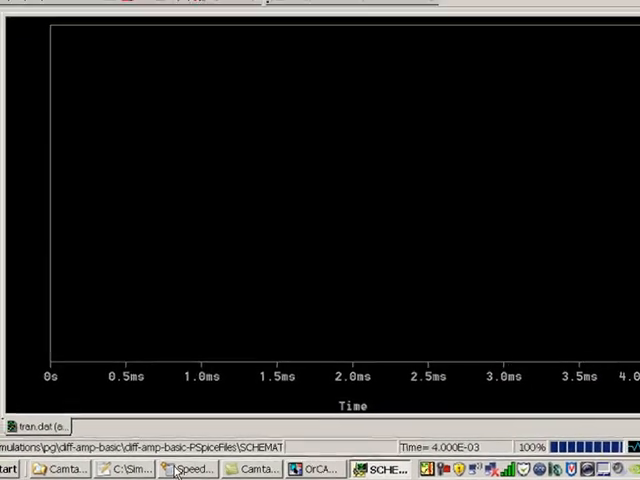
click(139, 470)
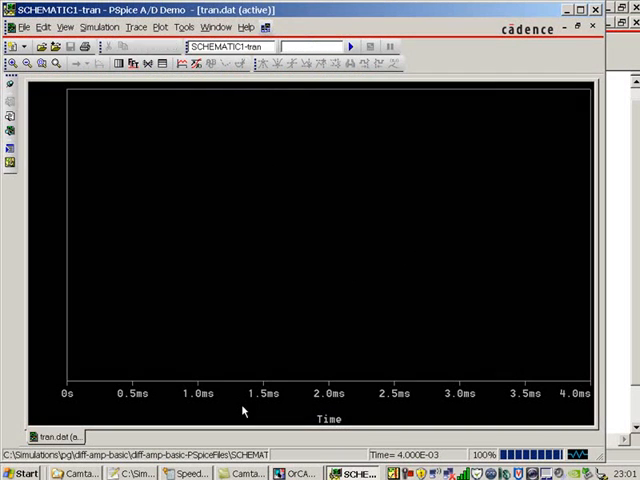
- Add V(VinA) and V(VinB) as traces, showing opposite-phase sines near 770 mV
click(135, 27)
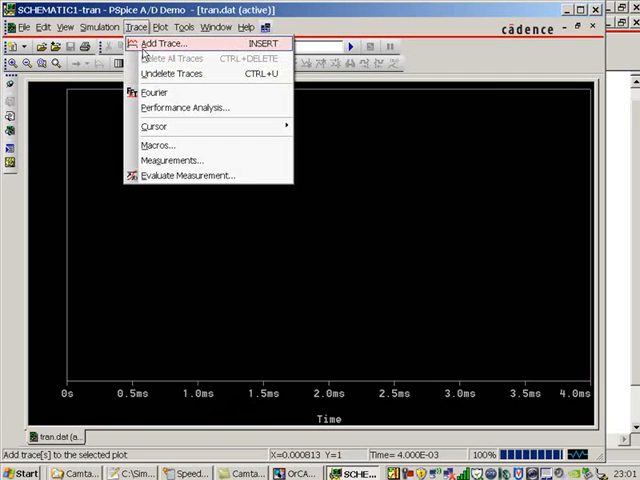
click(162, 43)
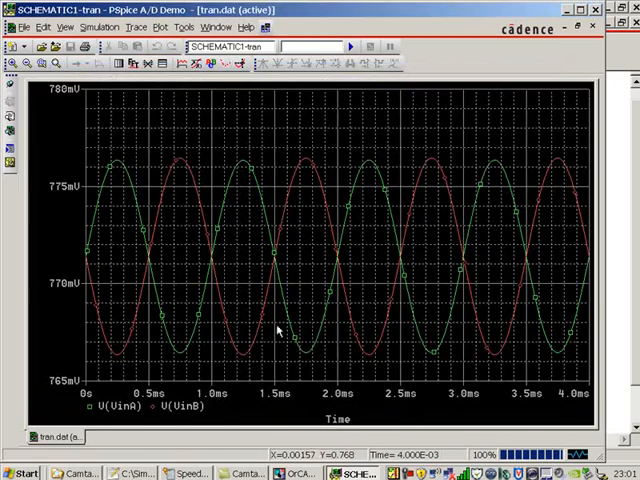
mouse_move(62, 235)
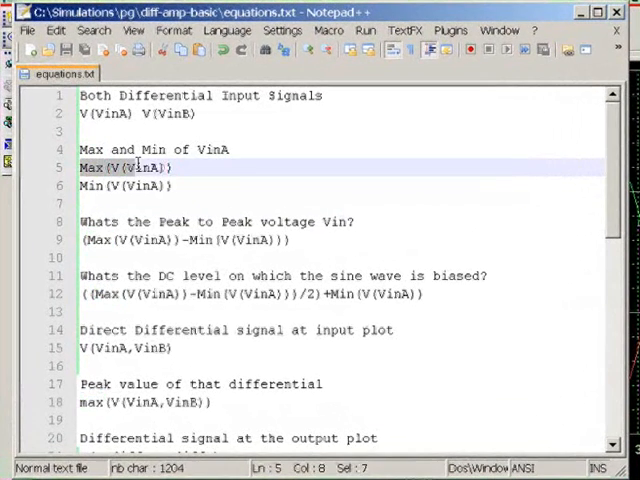
- Select and copy the Max(V(VinA)) formula in equations.txt
right_click(155, 168)
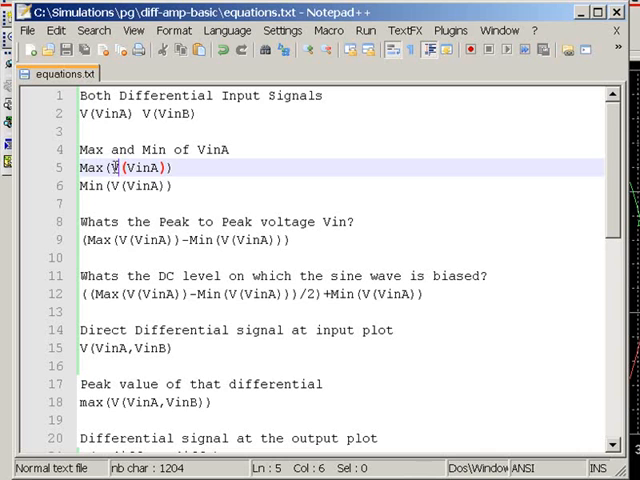
double_click(142, 167)
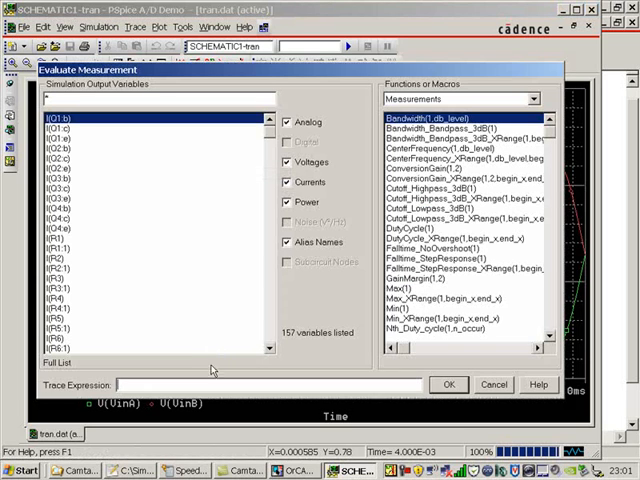
- Evaluate Max(V(VinA)) with only voltages listed, giving about 776.36 mV
text(Max(V(VinA)))
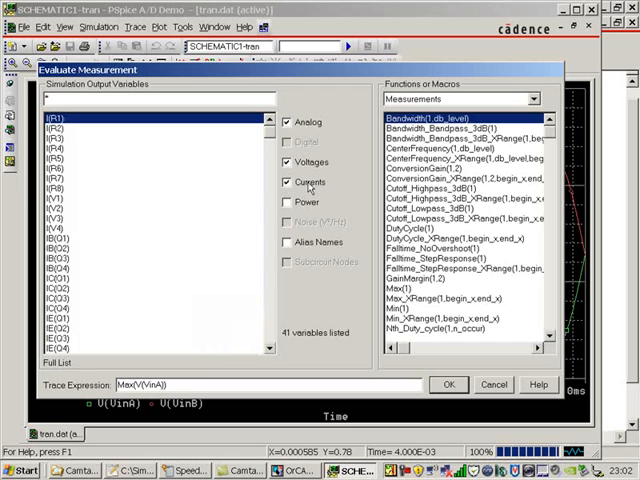
click(288, 182)
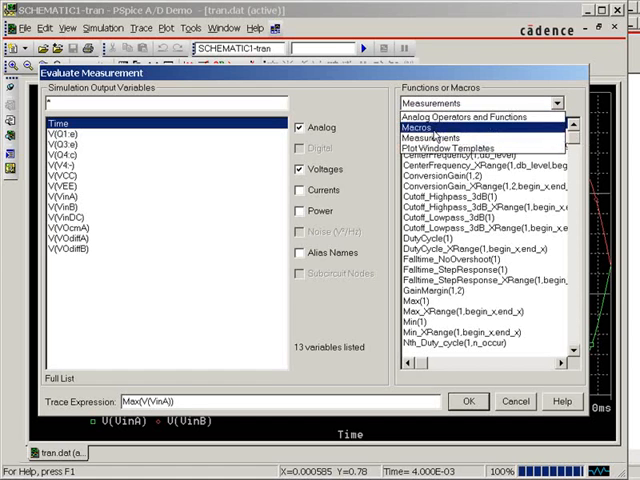
click(460, 117)
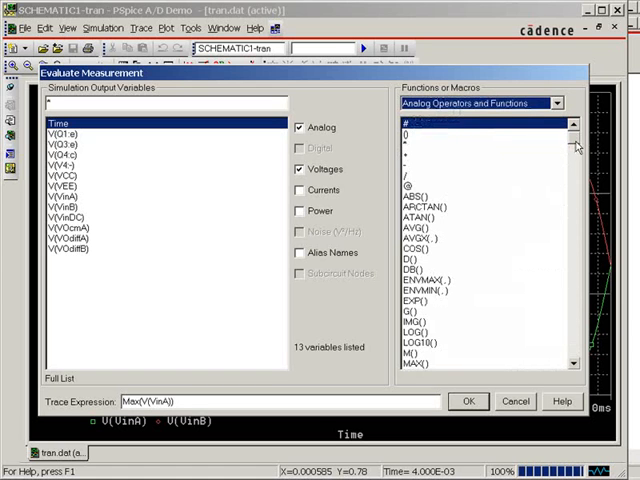
scroll(down, 3)
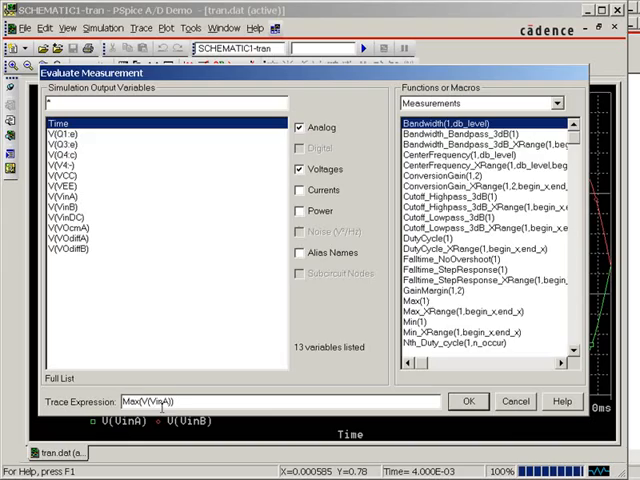
click(467, 401)
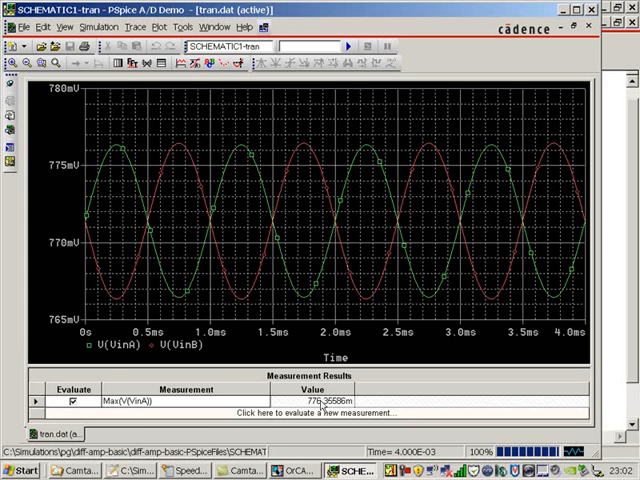
mouse_move(350, 411)
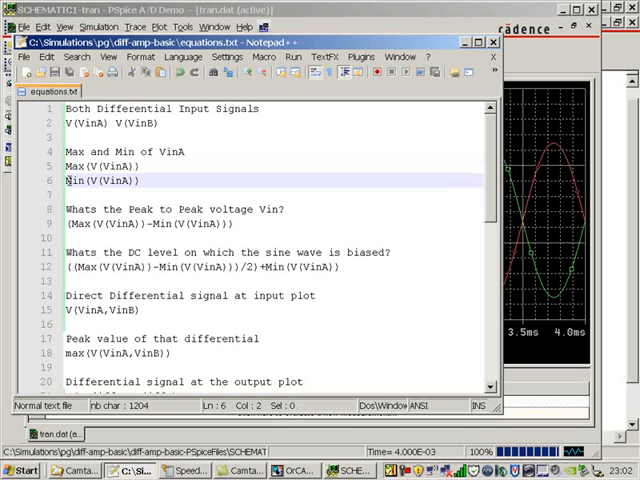
- Copy Min(V(VinA)) from Notepad++ and paste it as a new measurement
right_click(100, 181)
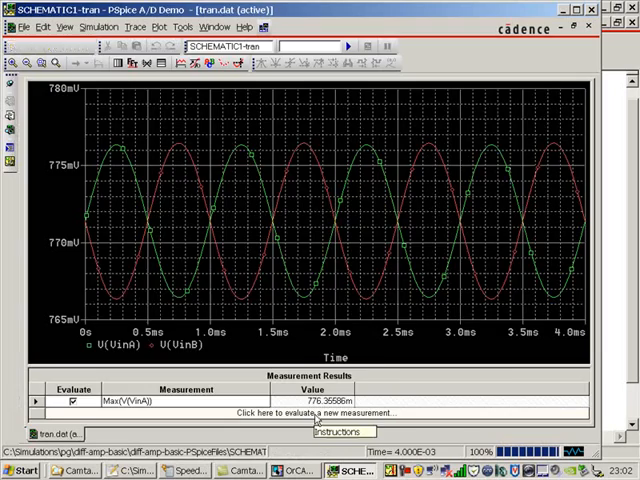
click(310, 413)
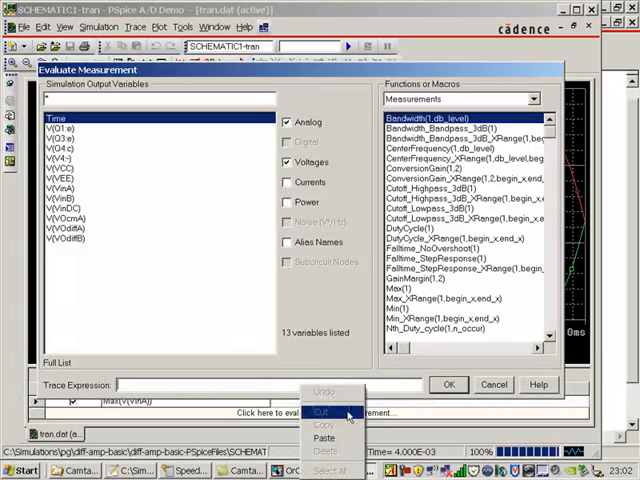
click(448, 384)
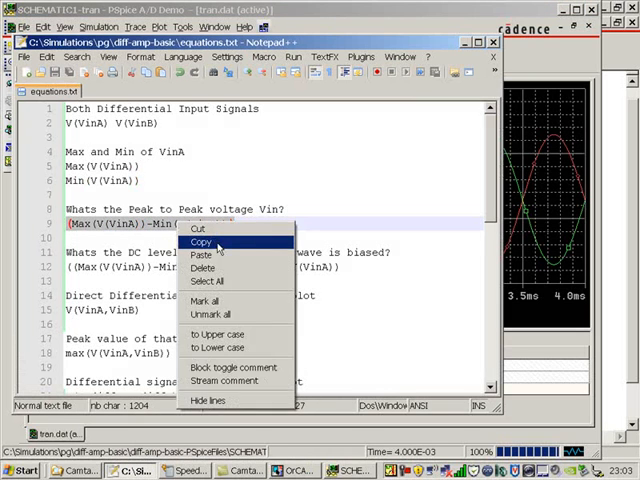
- Evaluate (Max(V(VinA))-Min(V(VinA))) as a new measurement, reading about 9.90 mV
click(201, 242)
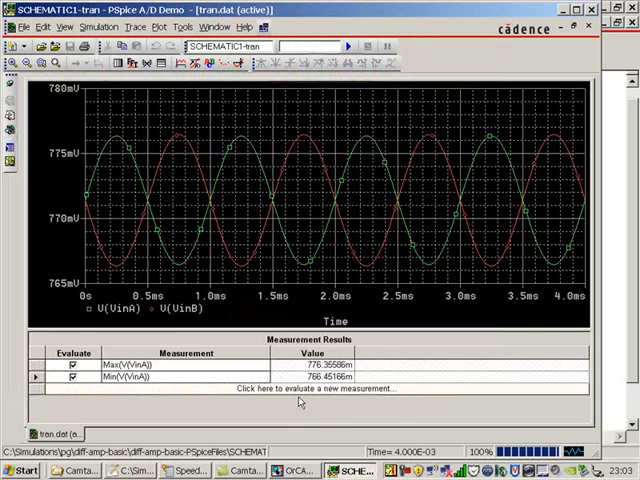
click(295, 389)
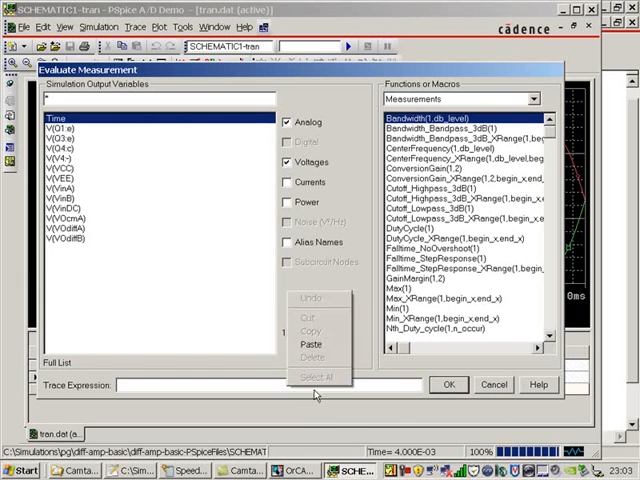
click(448, 384)
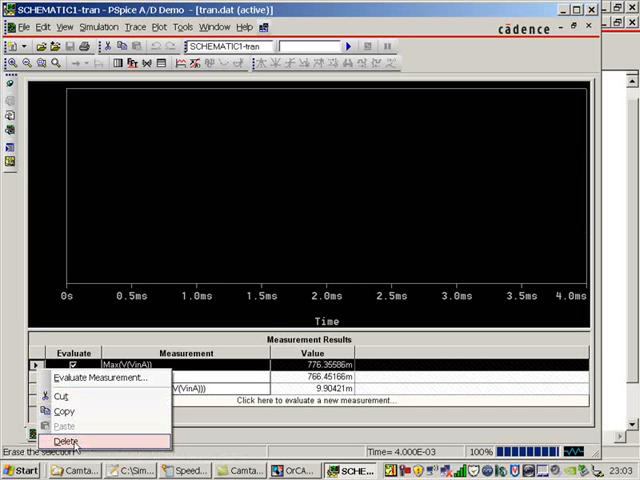
- Delete the Max(V(VinA)) row and paste the VinA DC level formula as a measurement
click(64, 441)
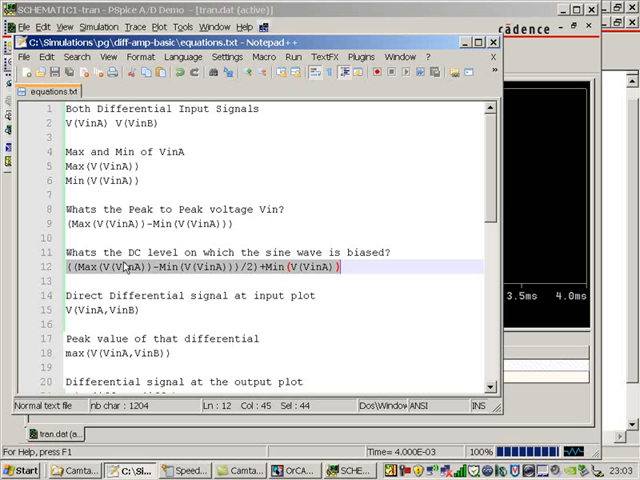
mouse_move(207, 277)
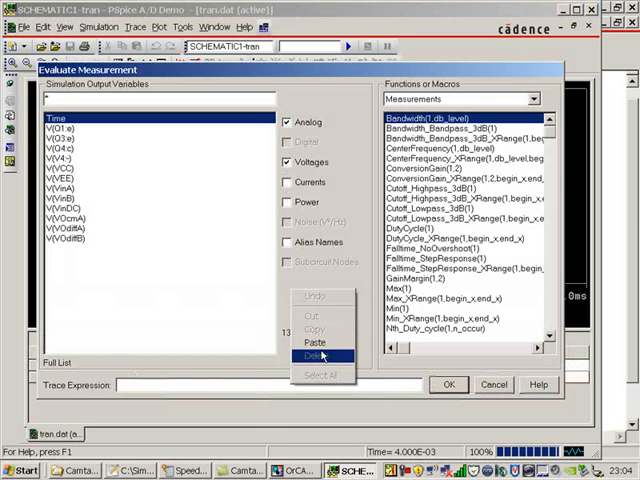
click(448, 384)
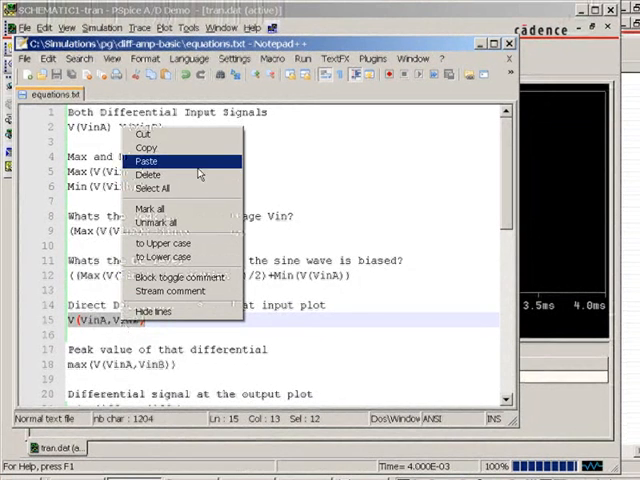
mouse_move(147, 147)
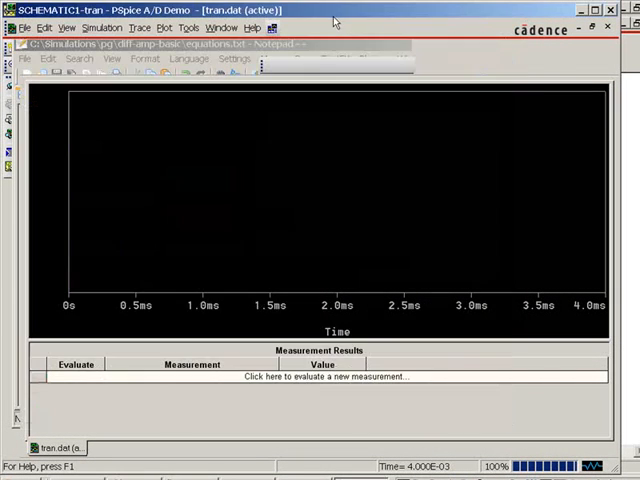
- Paste V(VinA,VinB) into Add Trace to plot the ±10 mV differential input
click(163, 27)
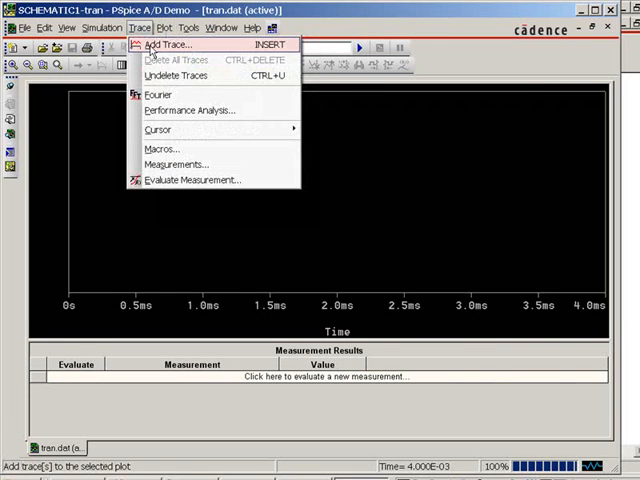
click(166, 45)
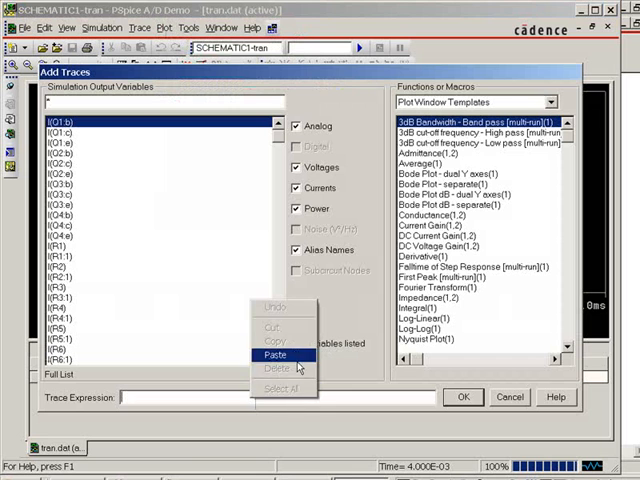
click(275, 355)
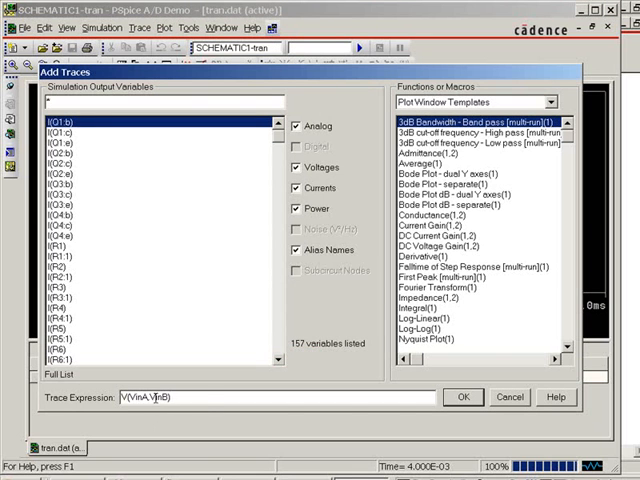
click(463, 397)
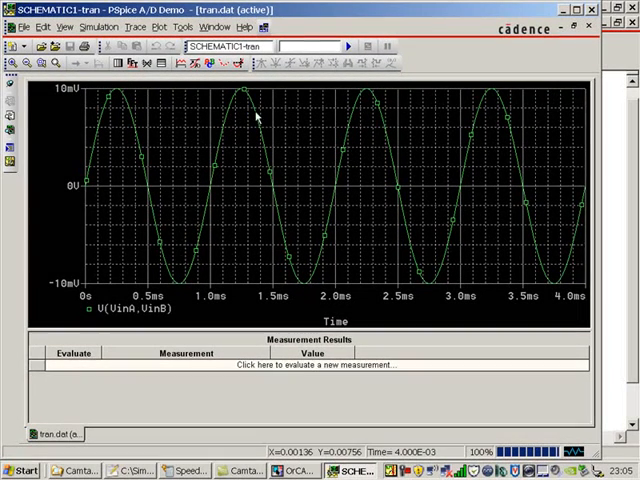
mouse_move(280, 170)
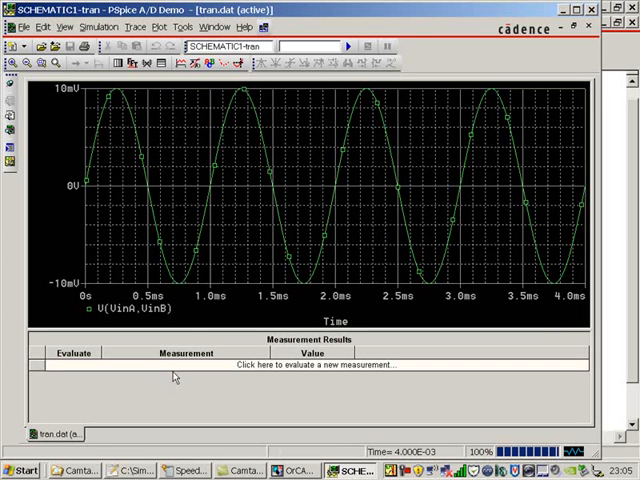
mouse_move(172, 431)
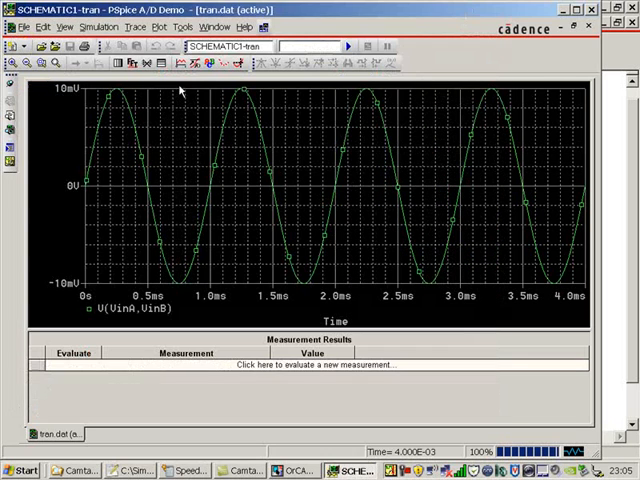
mouse_move(320, 366)
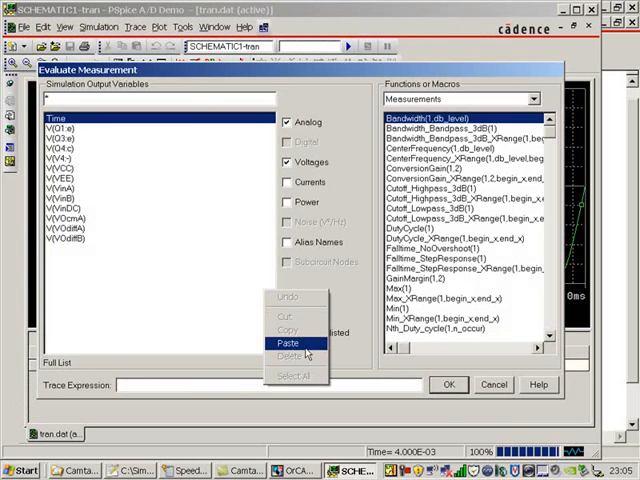
- Paste and evaluate max(V(VinA,VinB)), reading about 9.9996 mV
click(448, 384)
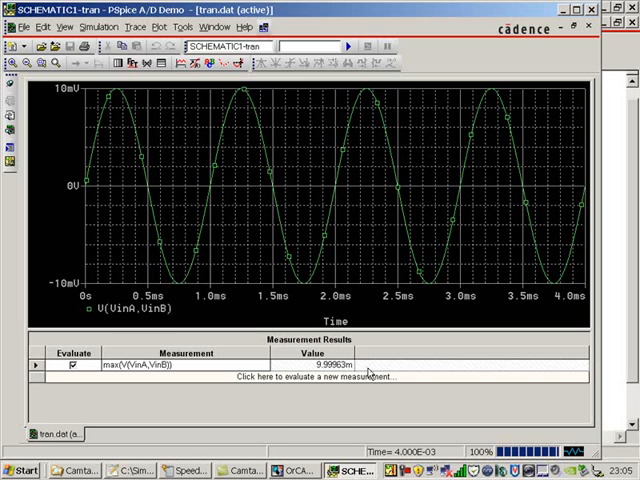
mouse_move(371, 378)
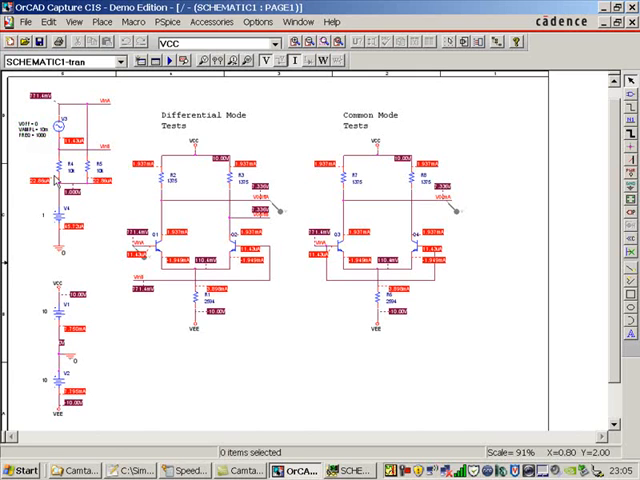
mouse_move(237, 415)
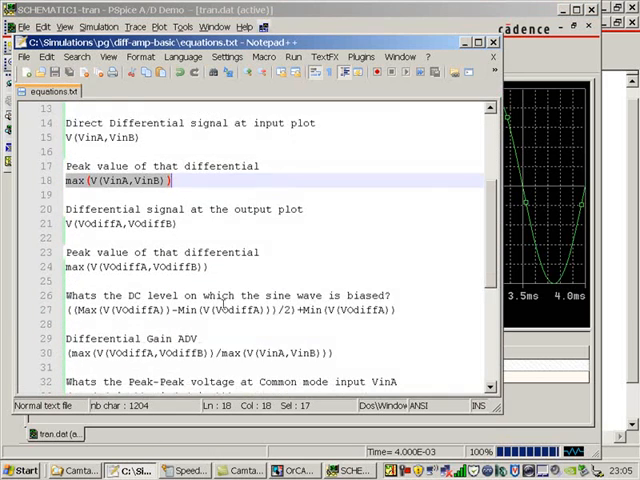
- Add the V(VOdiffA,VOdiffB) trace, a ±1 V sine beside the input differential
scroll(down, 3)
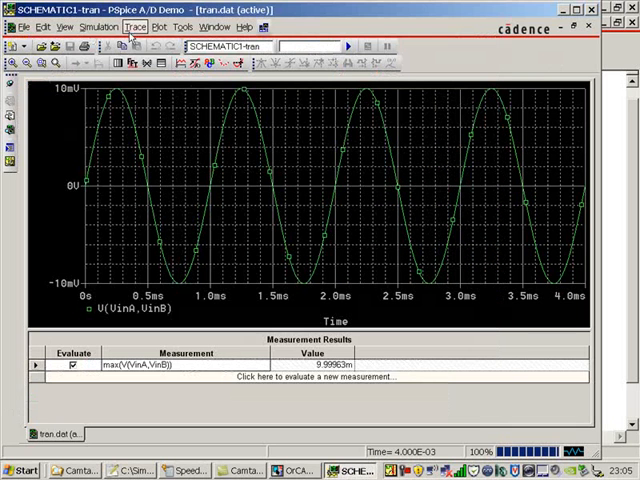
click(150, 27)
text(V(V0diffA,V0diffB))
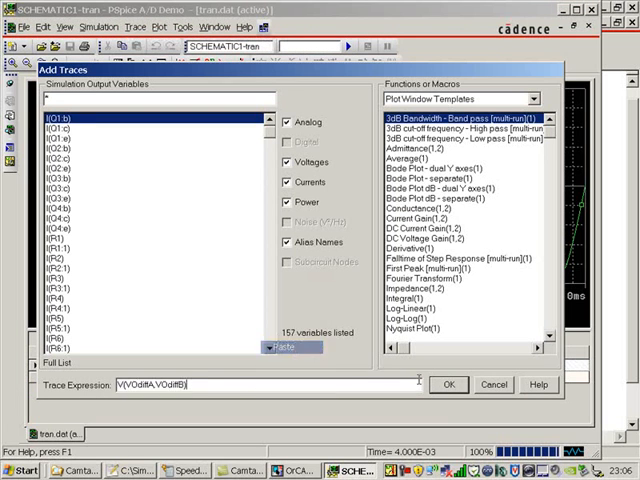
click(448, 384)
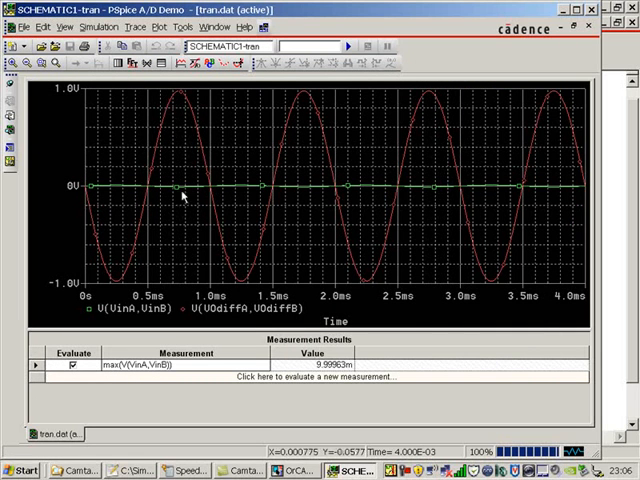
mouse_move(265, 188)
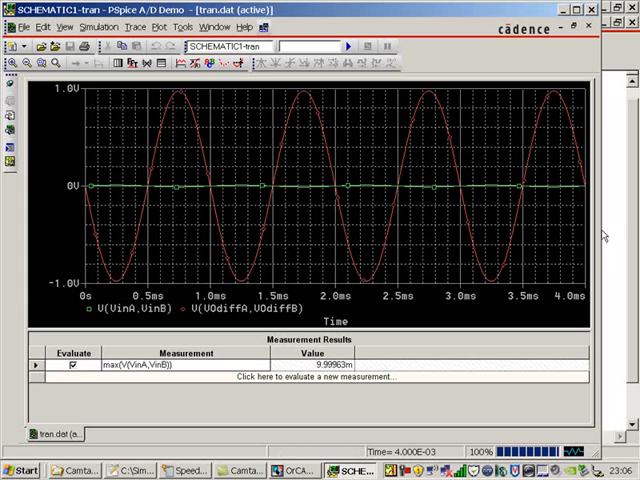
click(130, 470)
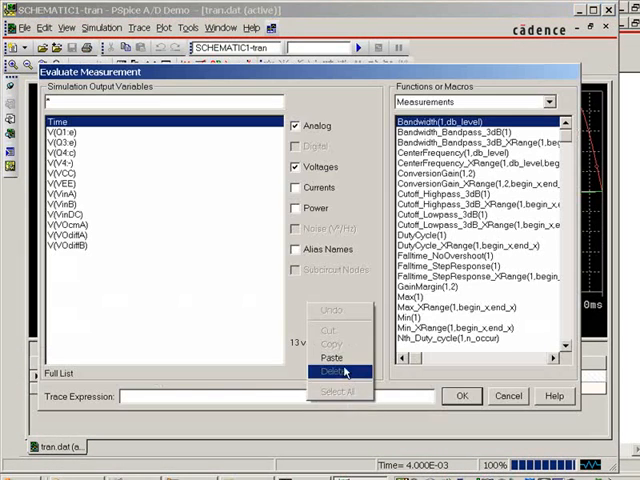
- Clear the Trace Expression field for a new measurement
click(461, 395)
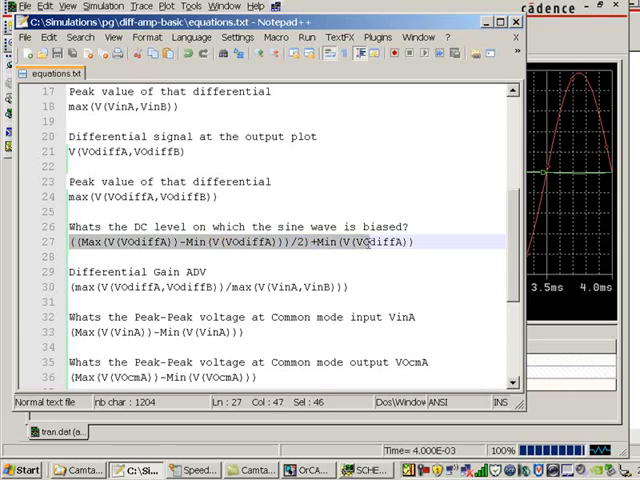
- Copy the DC bias level formula from Notepad++ and paste it into Trace Expression
right_click(290, 271)
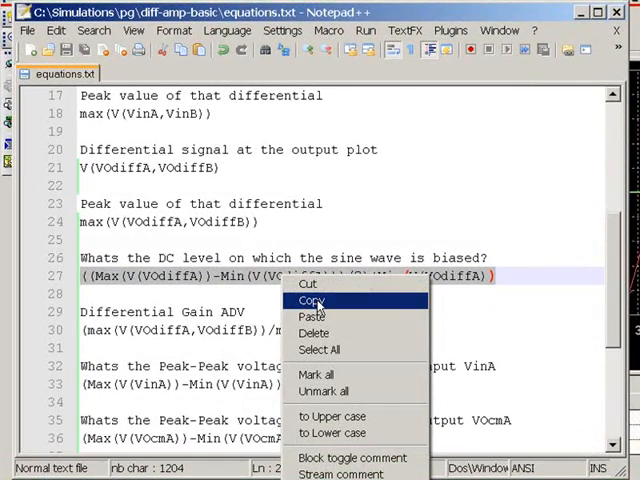
click(311, 300)
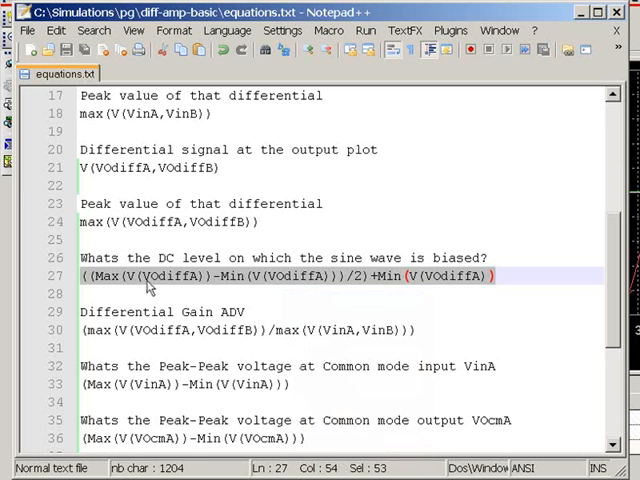
mouse_move(220, 288)
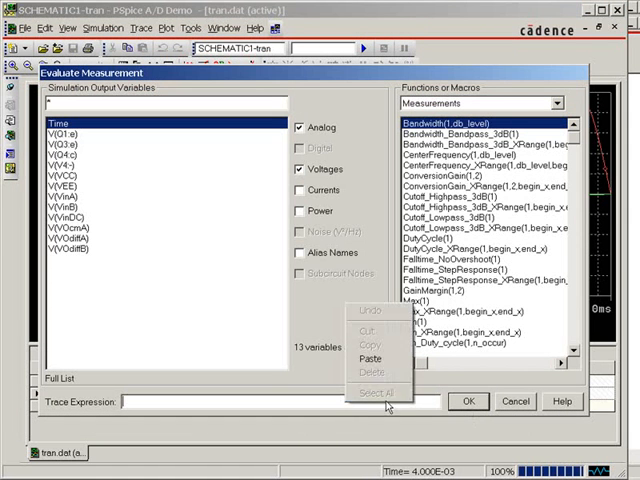
click(467, 401)
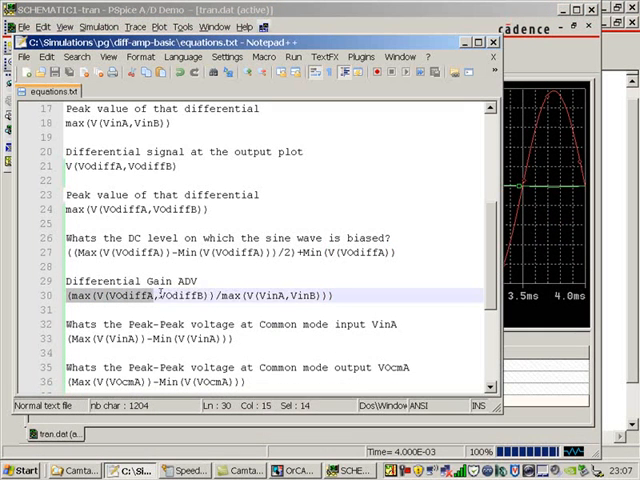
- Copy the differential gain formula from Notepad++ and start a new PSpice measurement
right_click(200, 297)
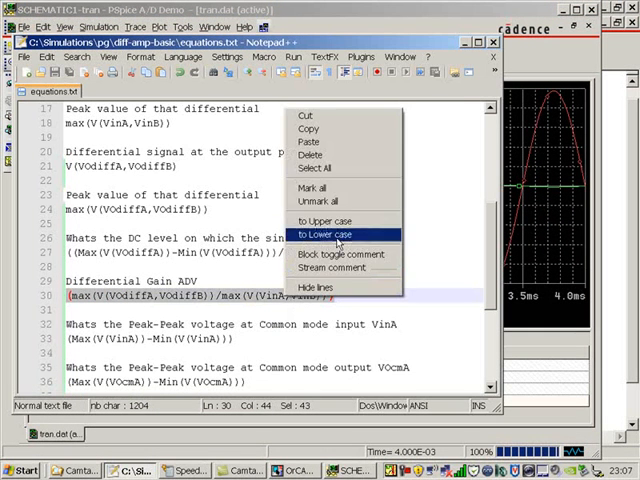
click(320, 234)
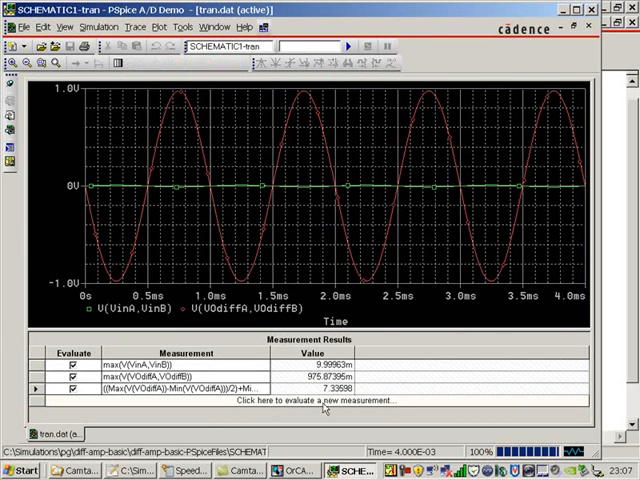
click(322, 401)
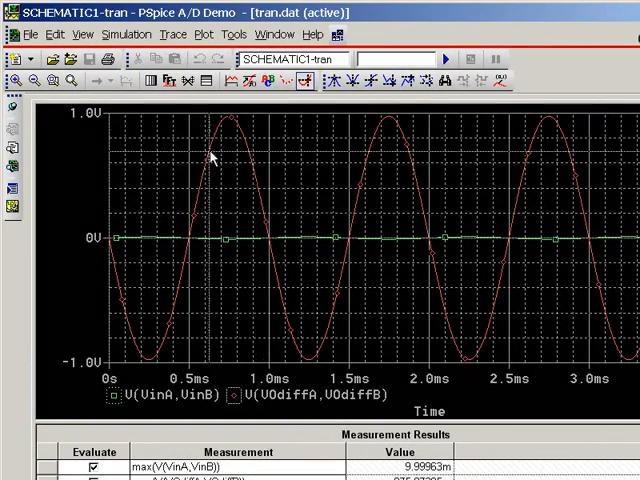
mouse_move(225, 135)
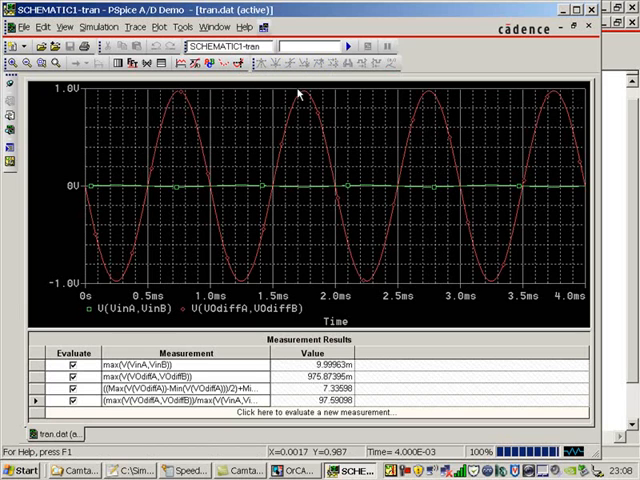
mouse_move(250, 203)
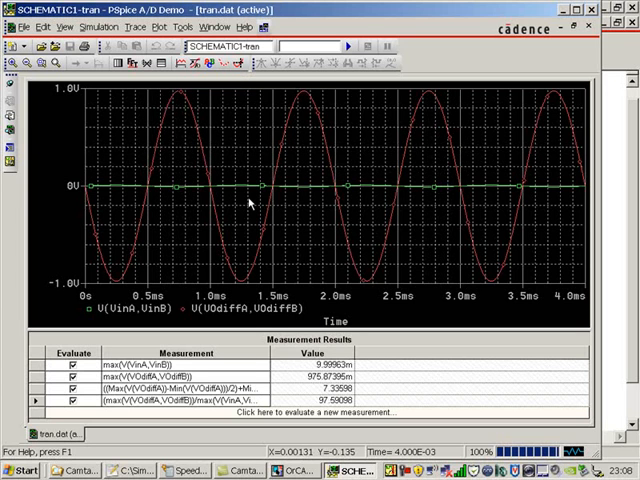